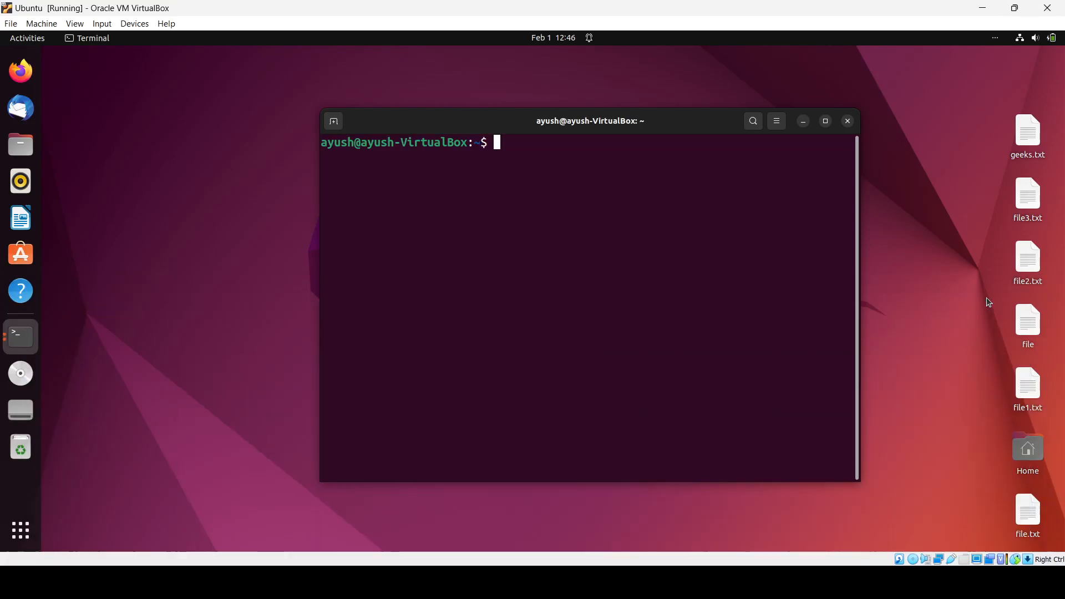
# - Type a stray, mistyped command line and discard it
pyautogui.write('rub')
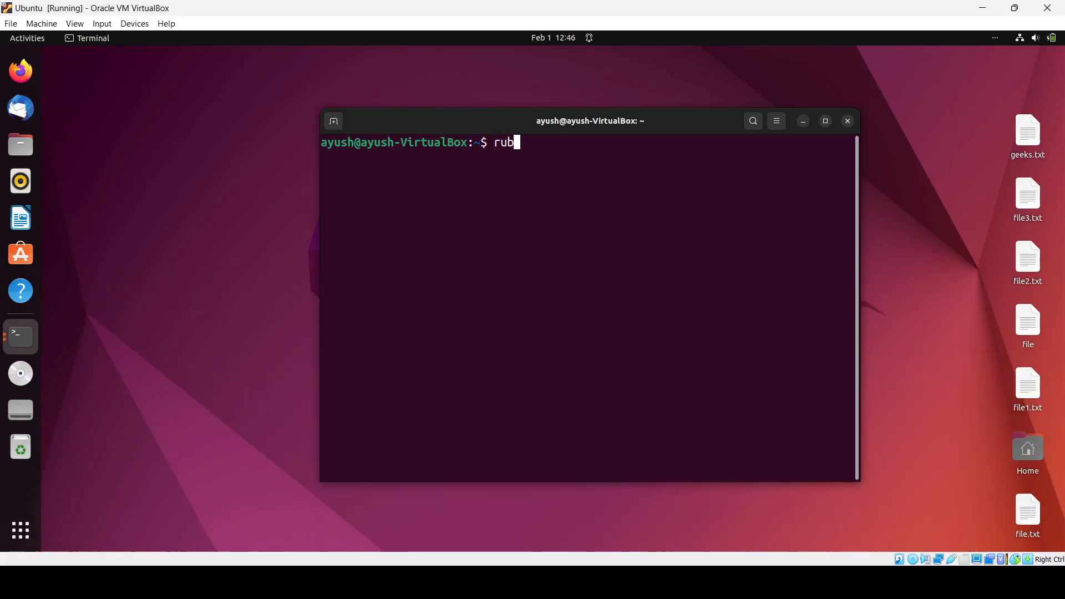
pyautogui.write('y')
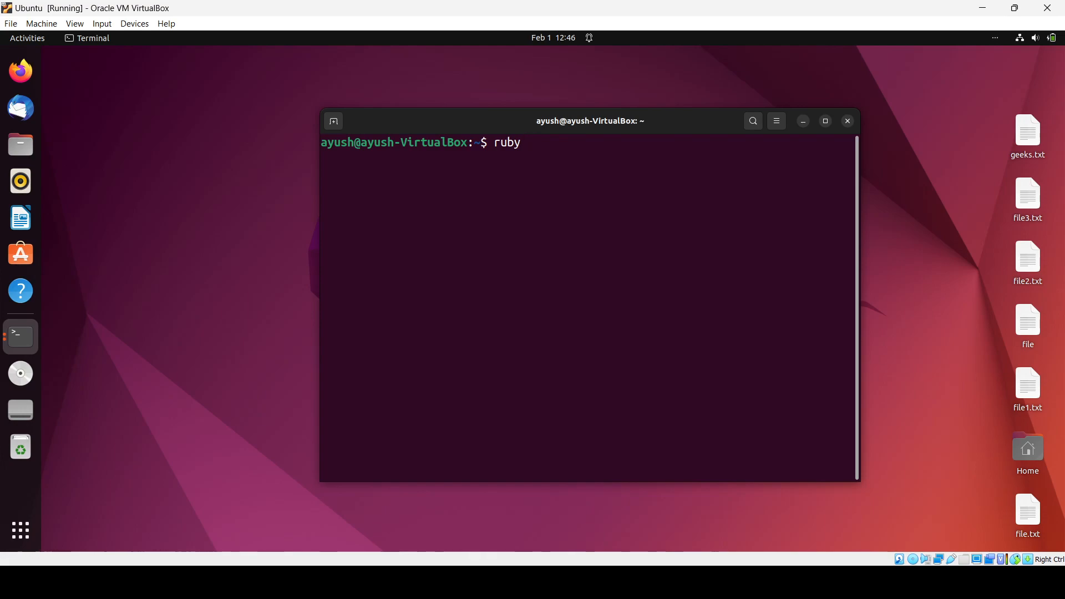
pyautogui.write('- oops - c')
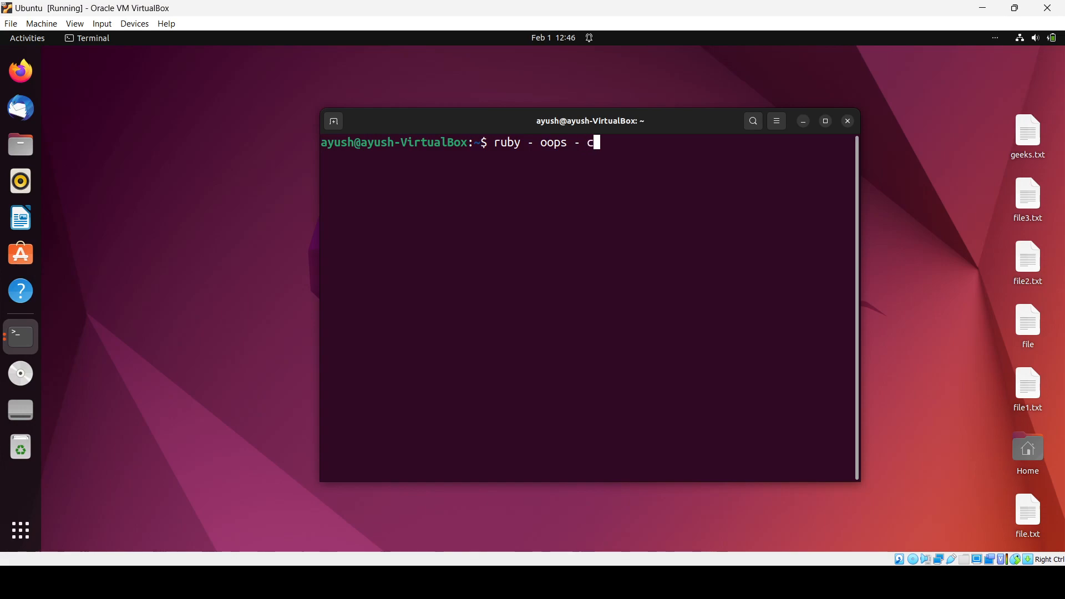
pyautogui.write('lean sy')
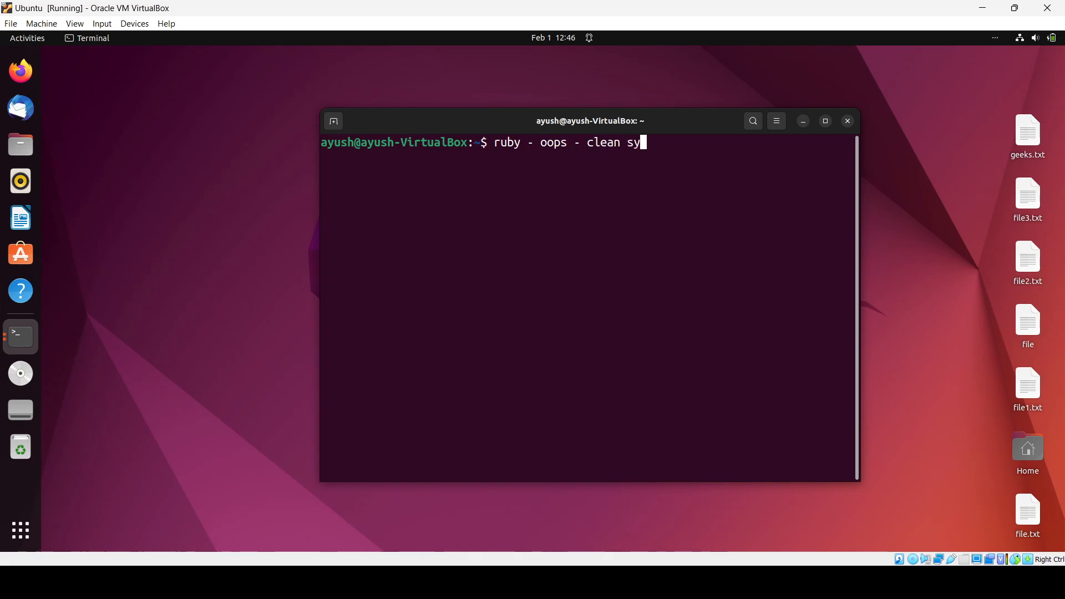
pyautogui.write('ntax -')
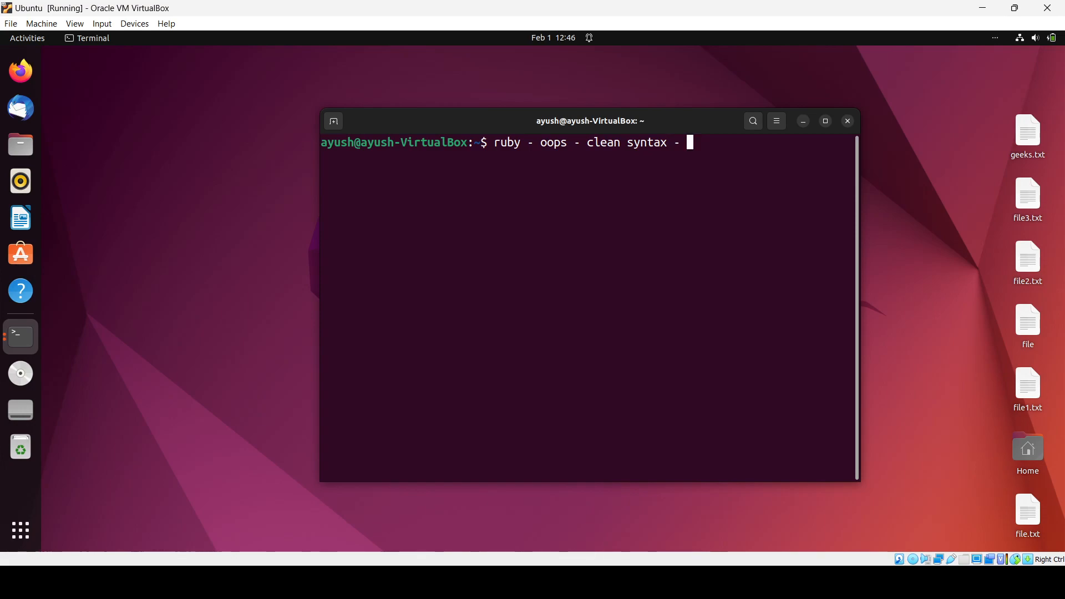
pyautogui.write('i')
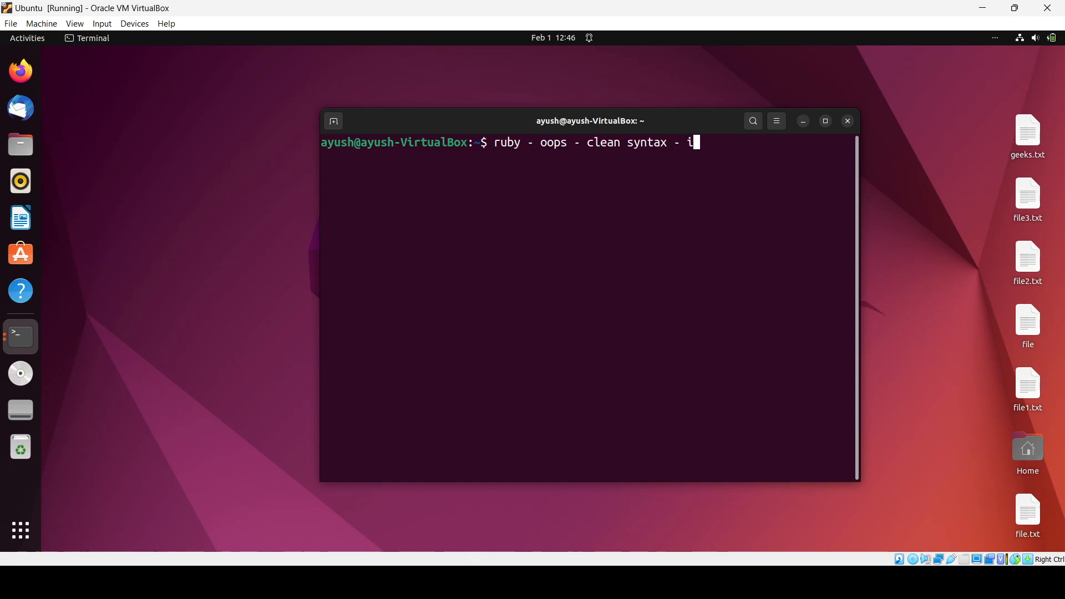
pyautogui.write('nven')
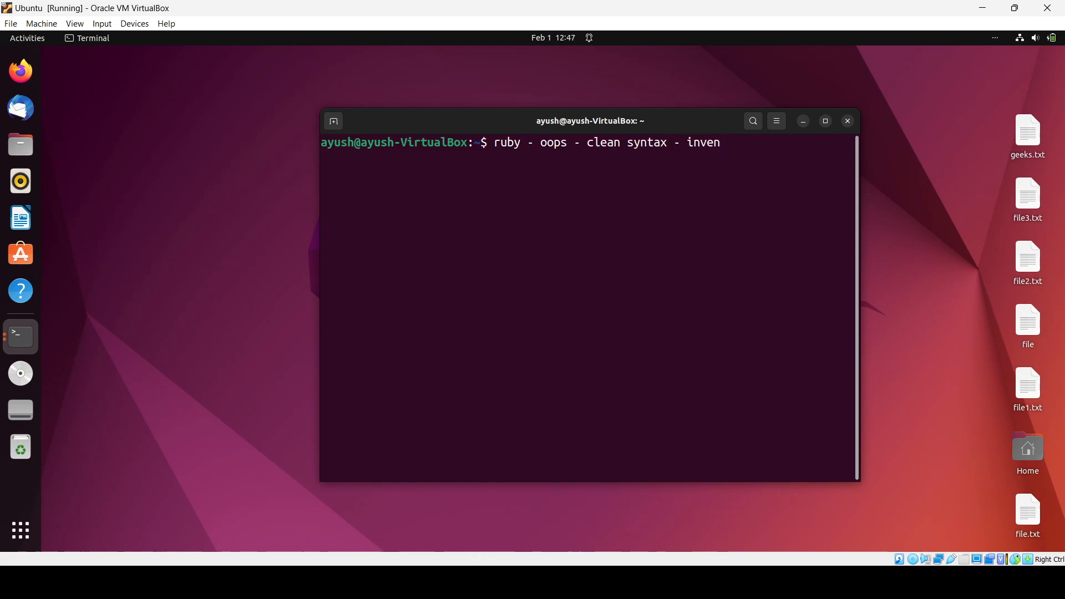
pyautogui.press('BackSpace')
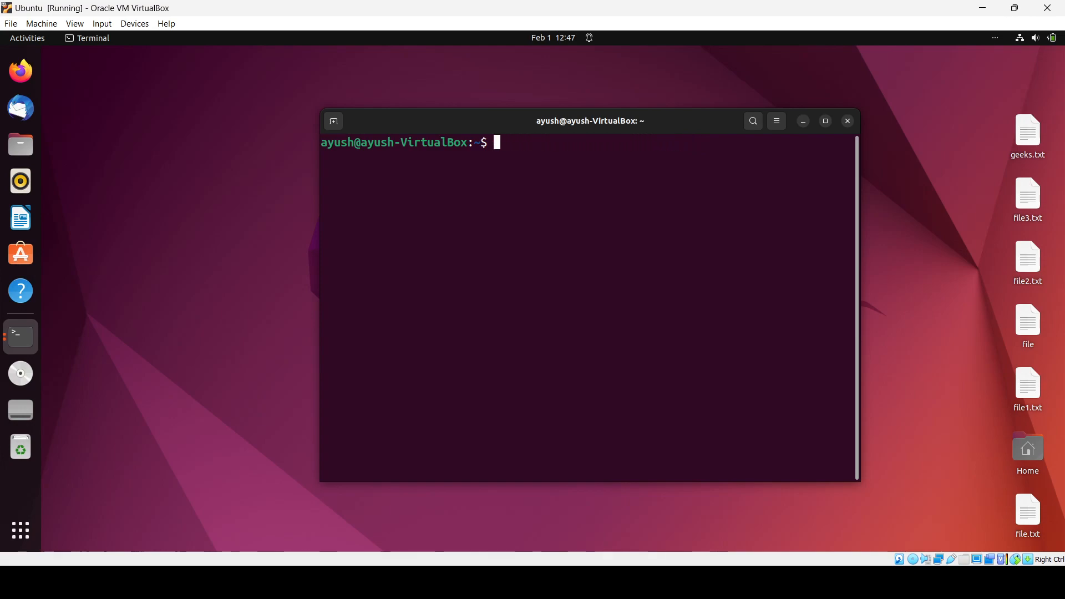
# - Refresh package lists with sudo apt-get update, then clear the screen
pyautogui.write('s')
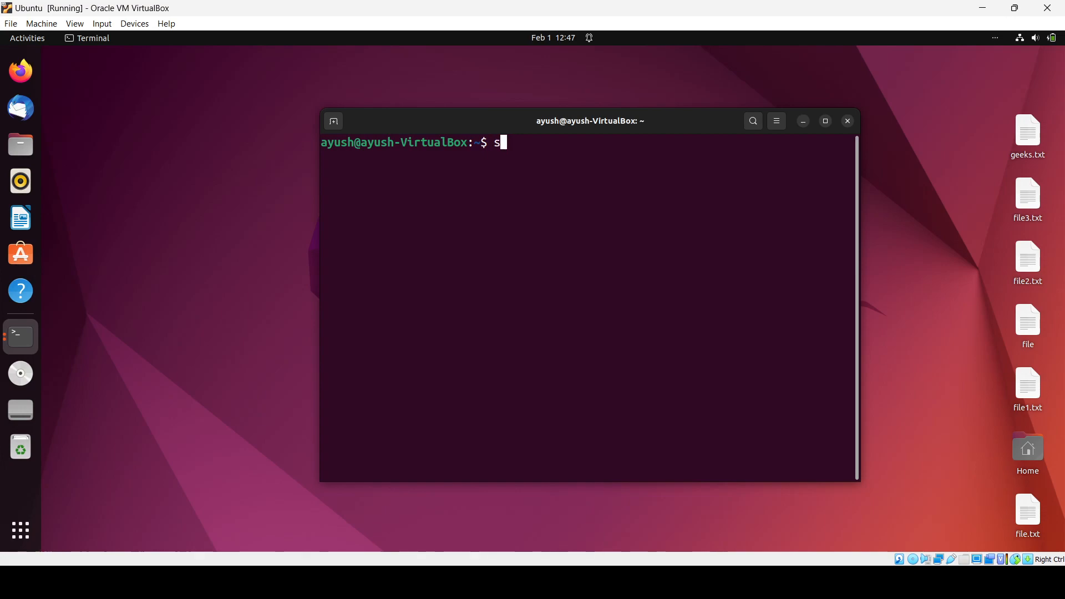
pyautogui.write('udo apt-get update')
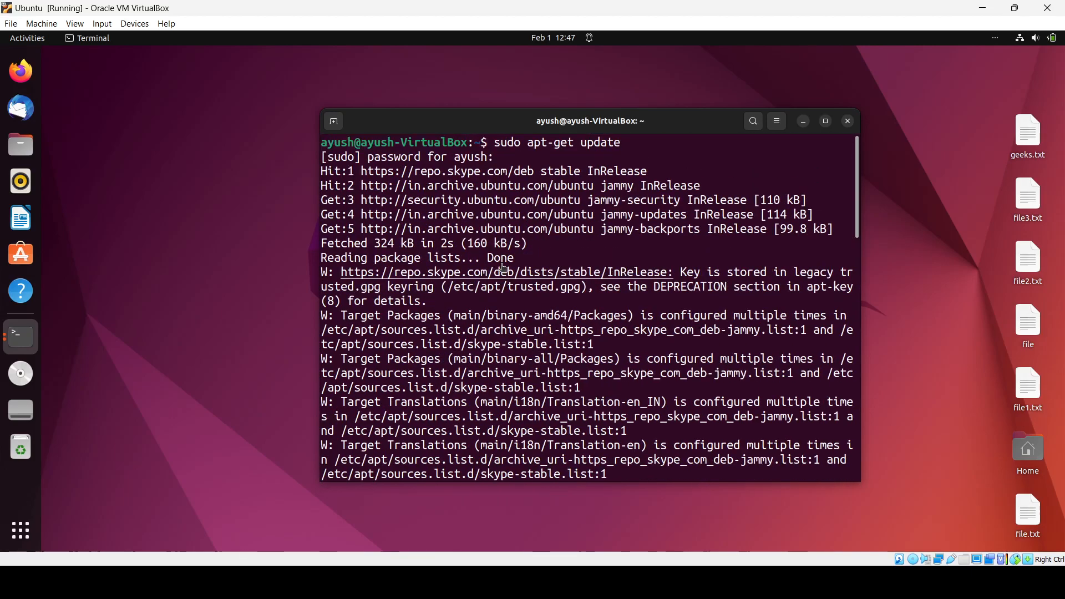
pyautogui.write('cl')
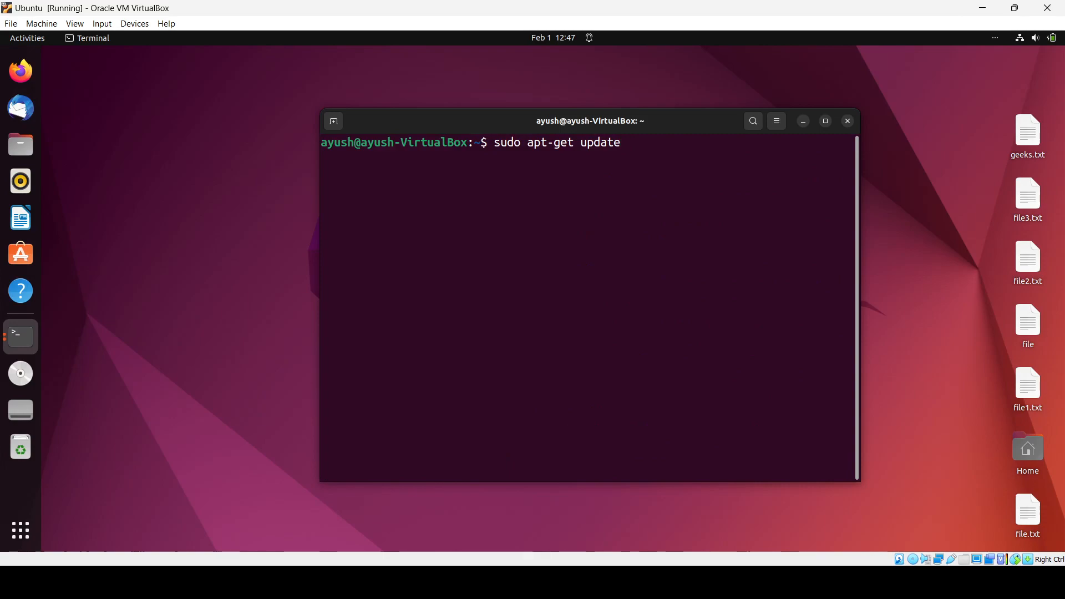
# - Install ruby-full with sudo apt-get install, confirming with y
pyautogui.write('i')
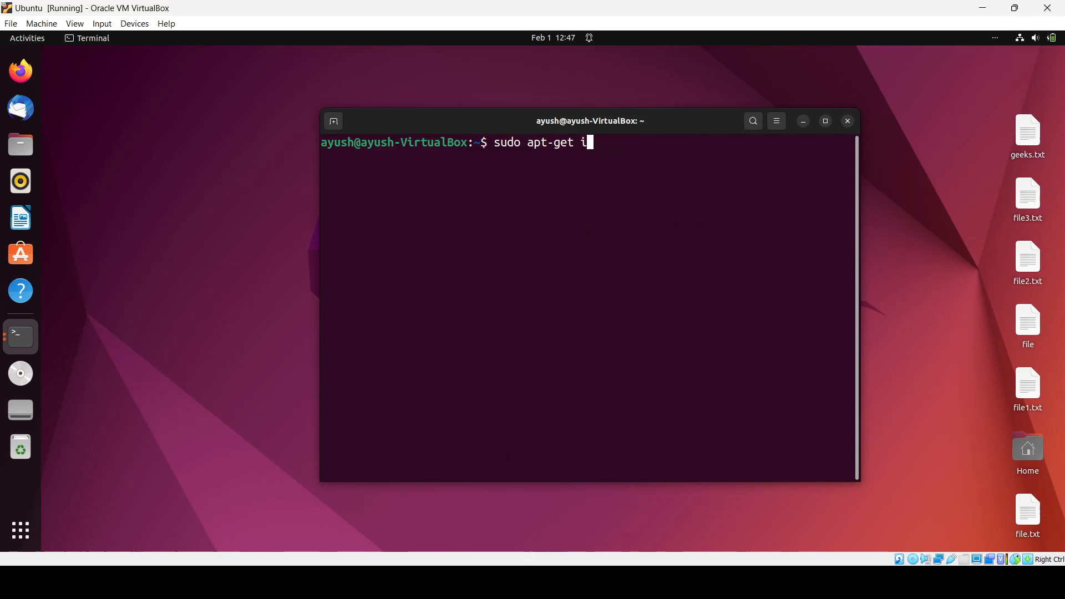
pyautogui.write('nstall ru')
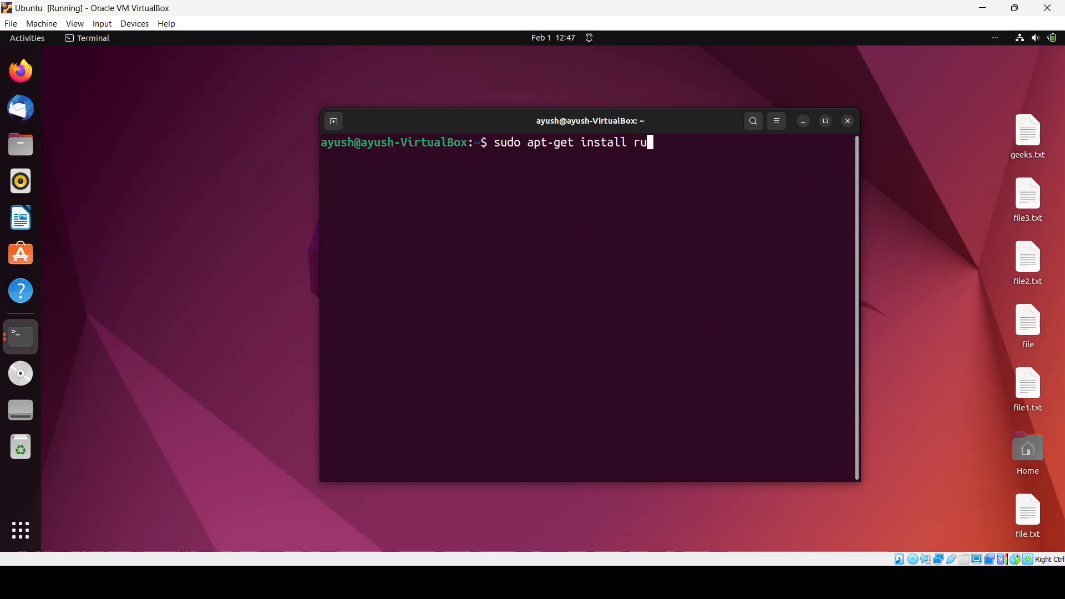
pyautogui.write('by-f')
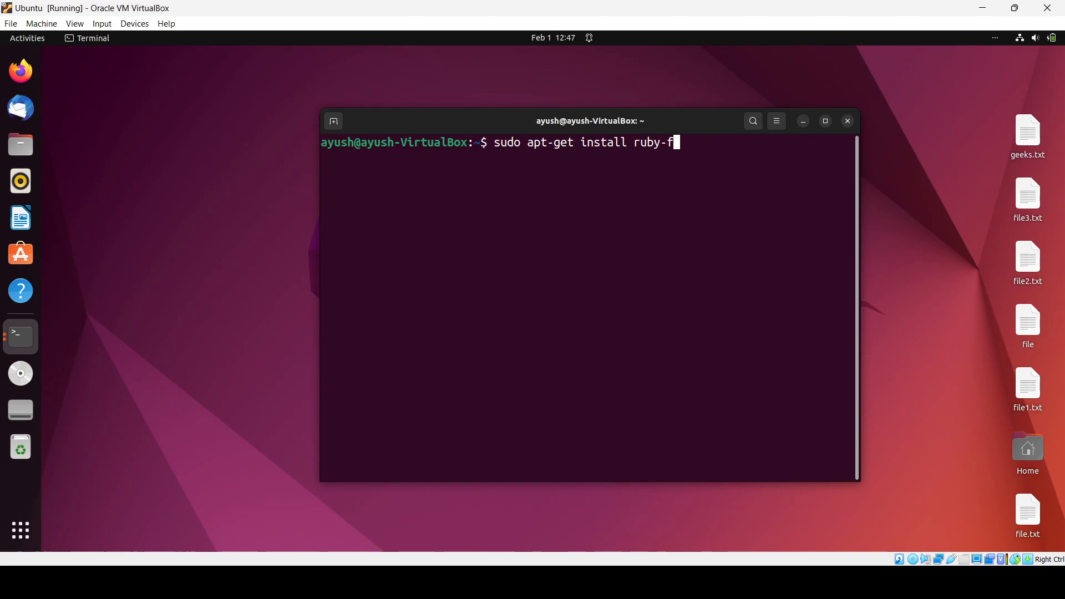
pyautogui.write('ull\\')
pyautogui.write('sudo apt-get install ruby-full')
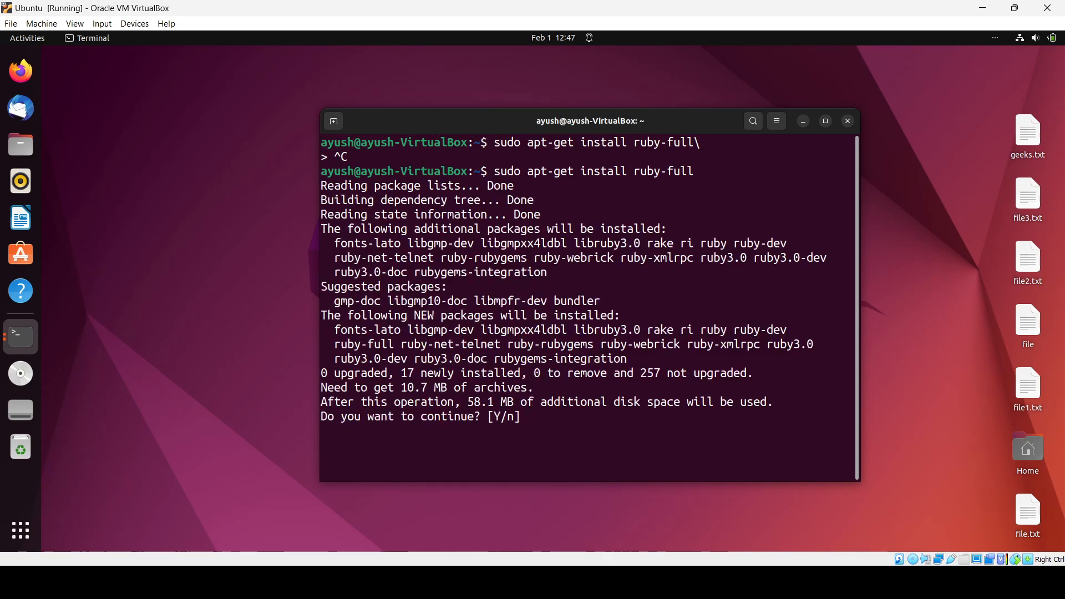
pyautogui.write('y')
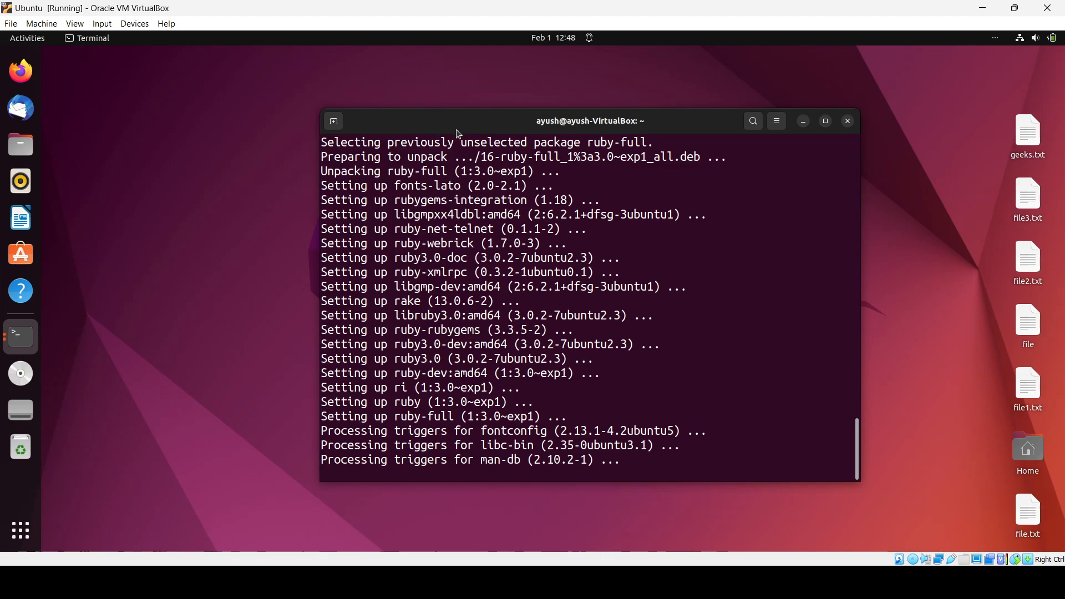
# - Reposition the terminal window, clear the screen and check ruby -v shows 3.0.2p107
pyautogui.moveTo(588, 120); pyautogui.dragTo(353, 84)
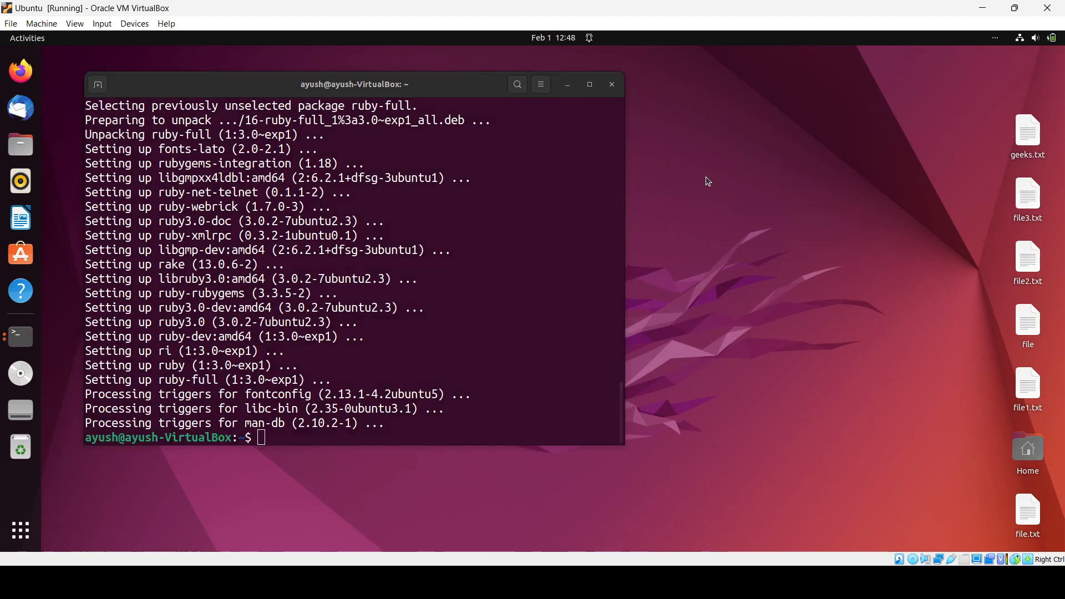
pyautogui.moveTo(353, 83); pyautogui.dragTo(586, 82)
pyautogui.write('clea')
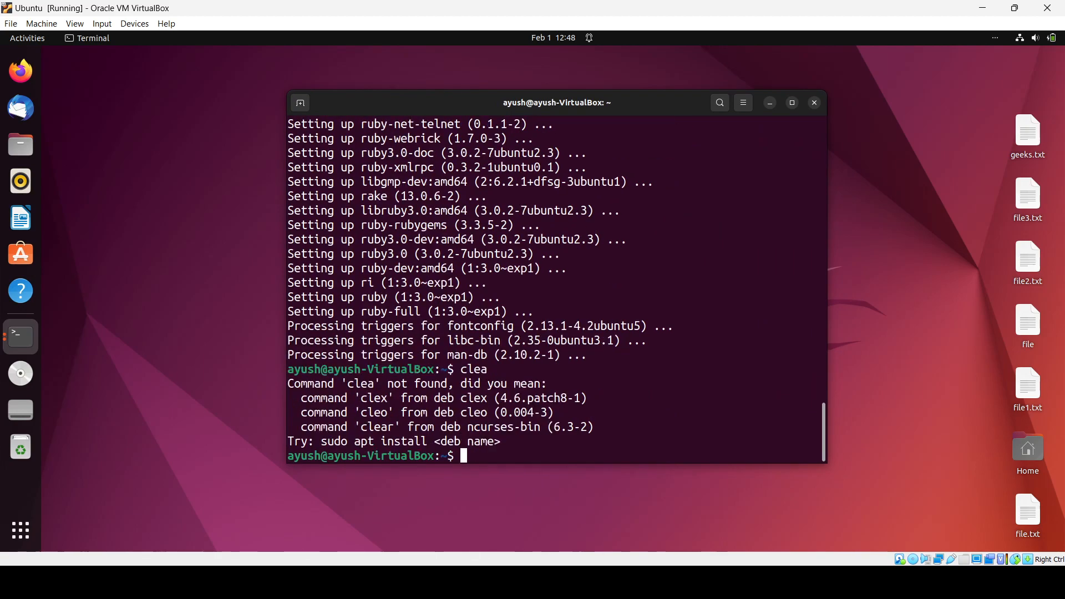
pyautogui.write('l')
pyautogui.write('ruby -v')
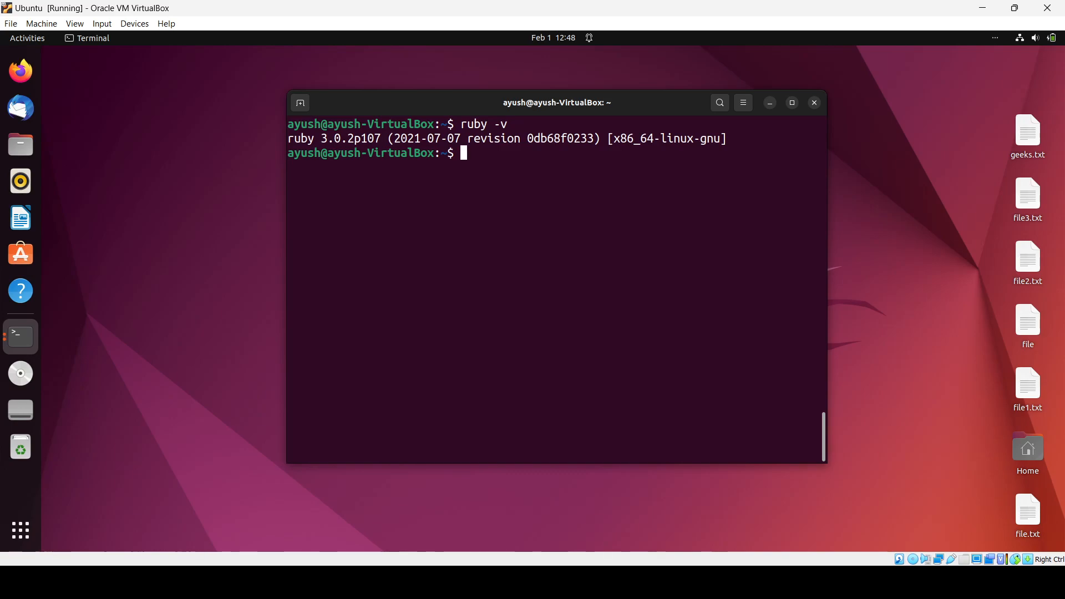
# - Create hello.rb with cat containing the line puts "Hello world"
pyautogui.write('ca t')
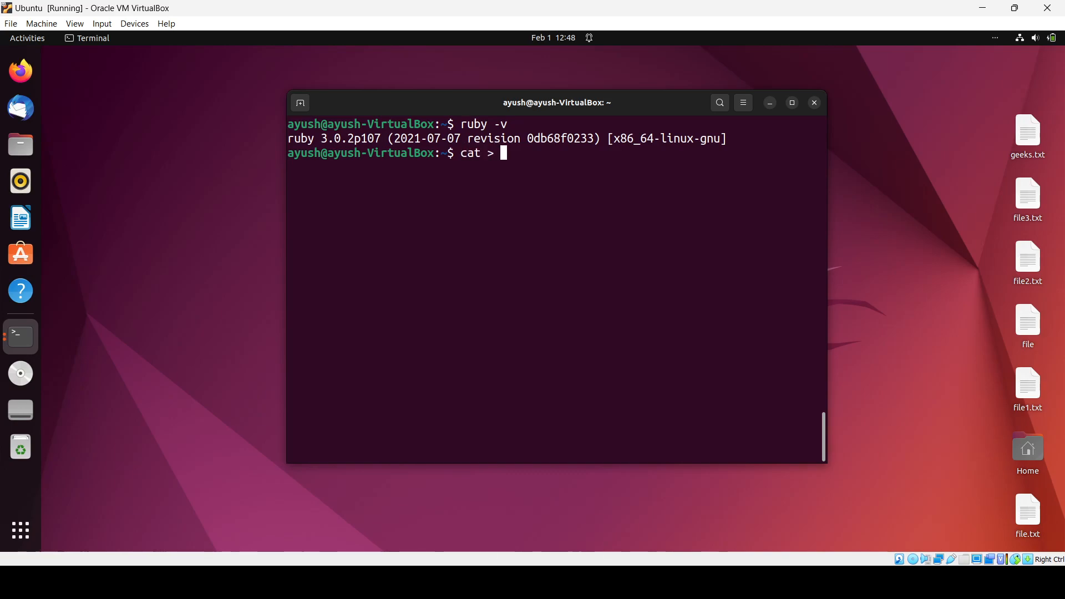
pyautogui.write('hello.')
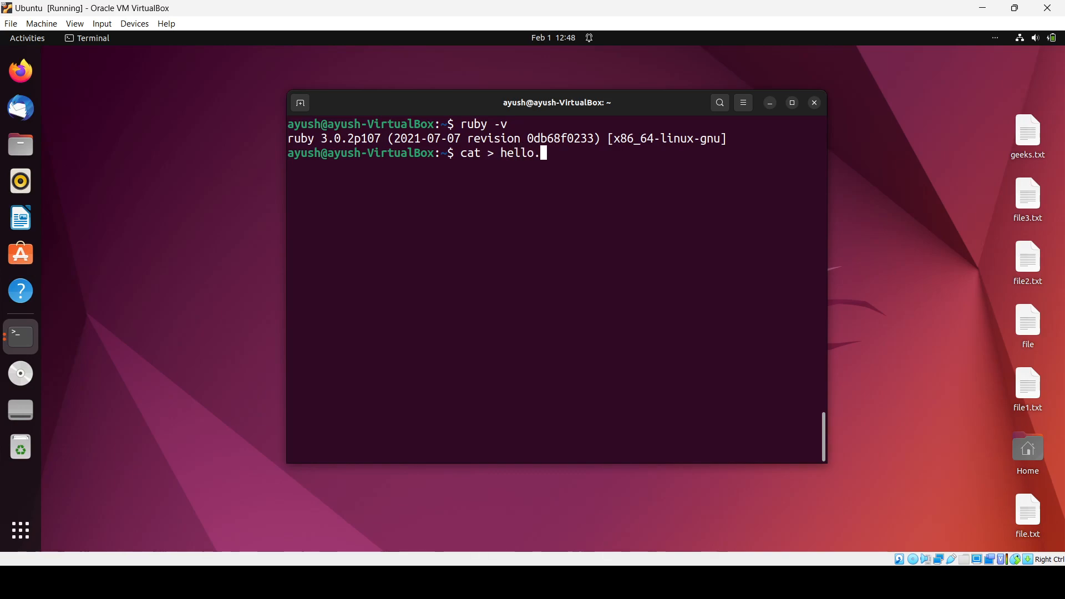
pyautogui.write('rb')
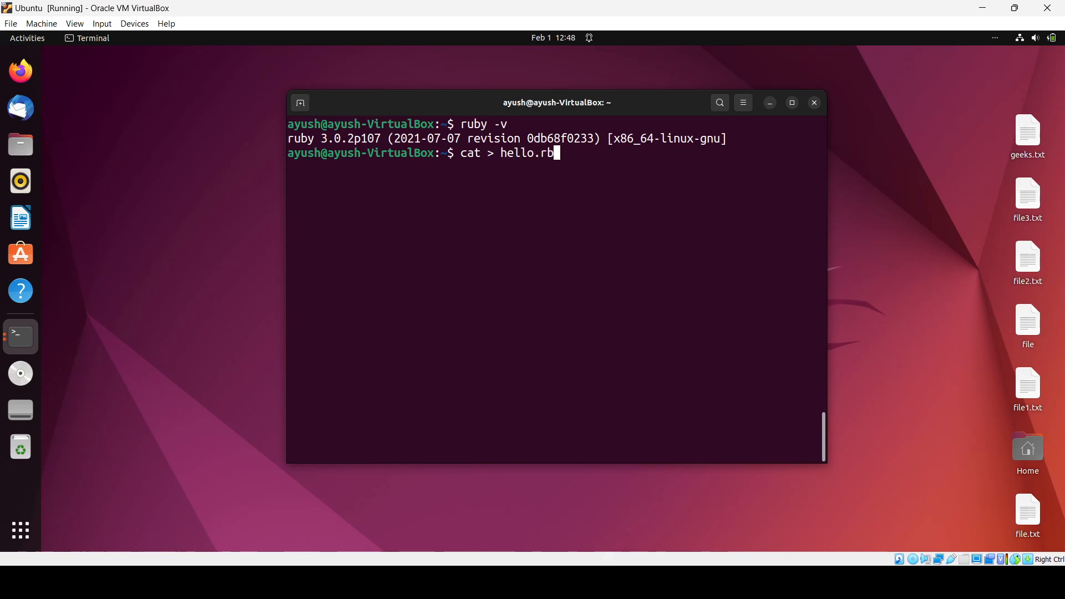
pyautogui.write('p')
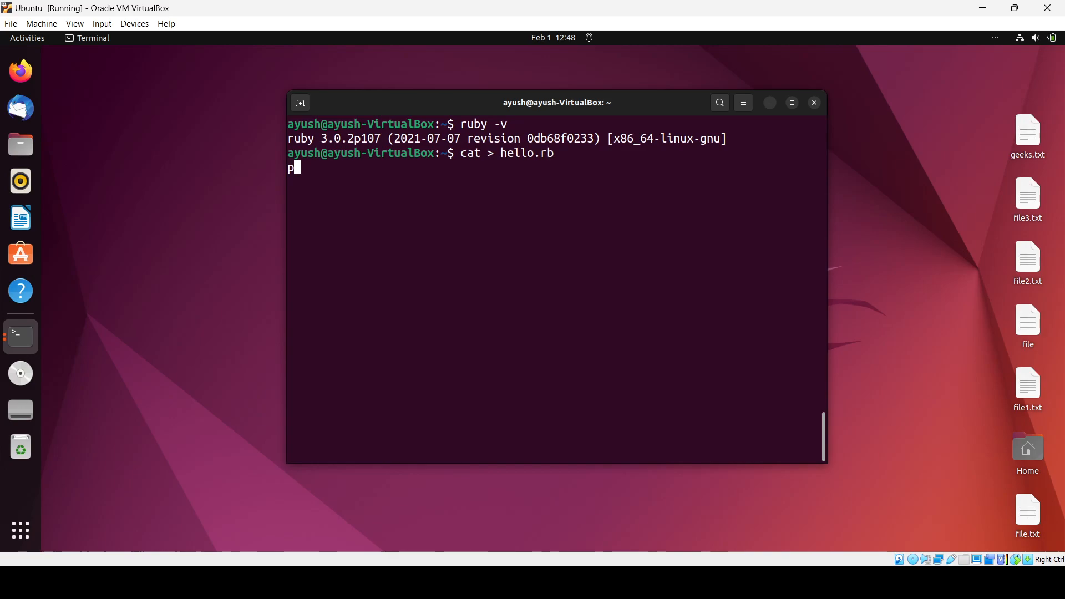
pyautogui.write('uts ""')
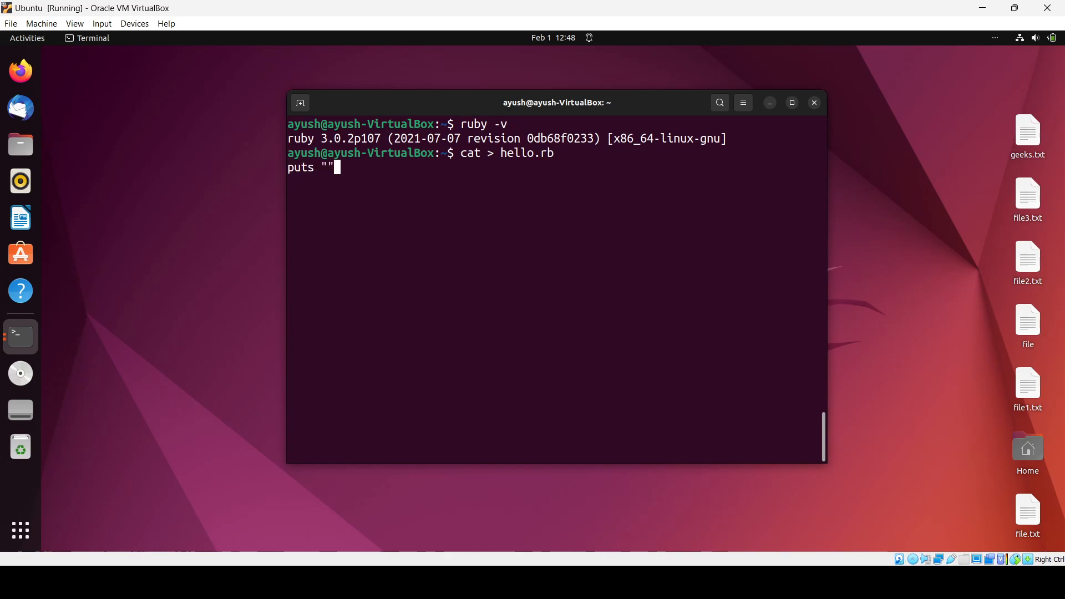
pyautogui.write('^[[DHell')
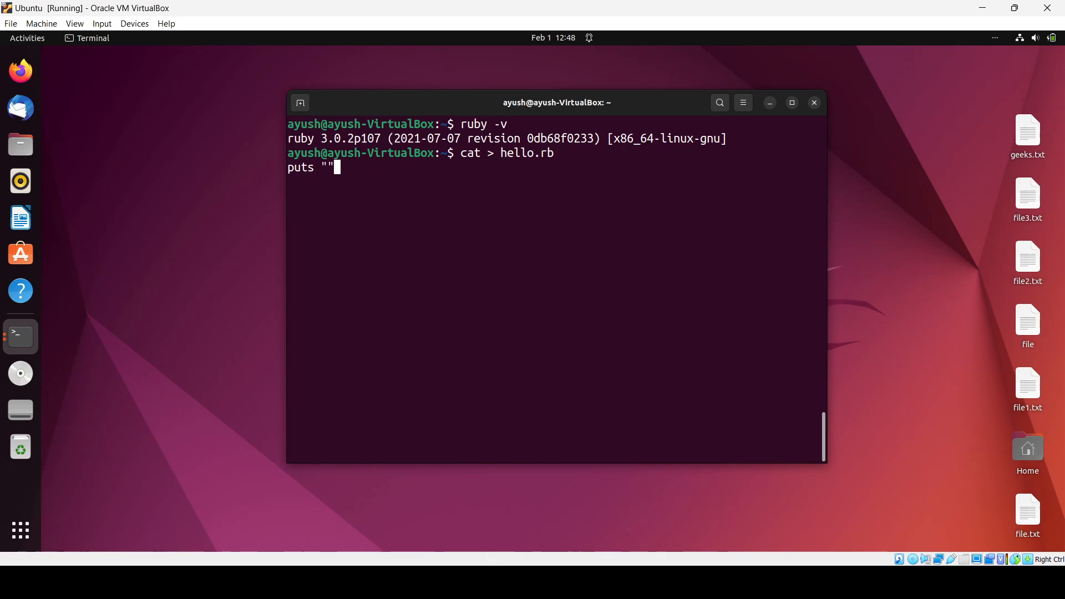
pyautogui.write('Hello world')
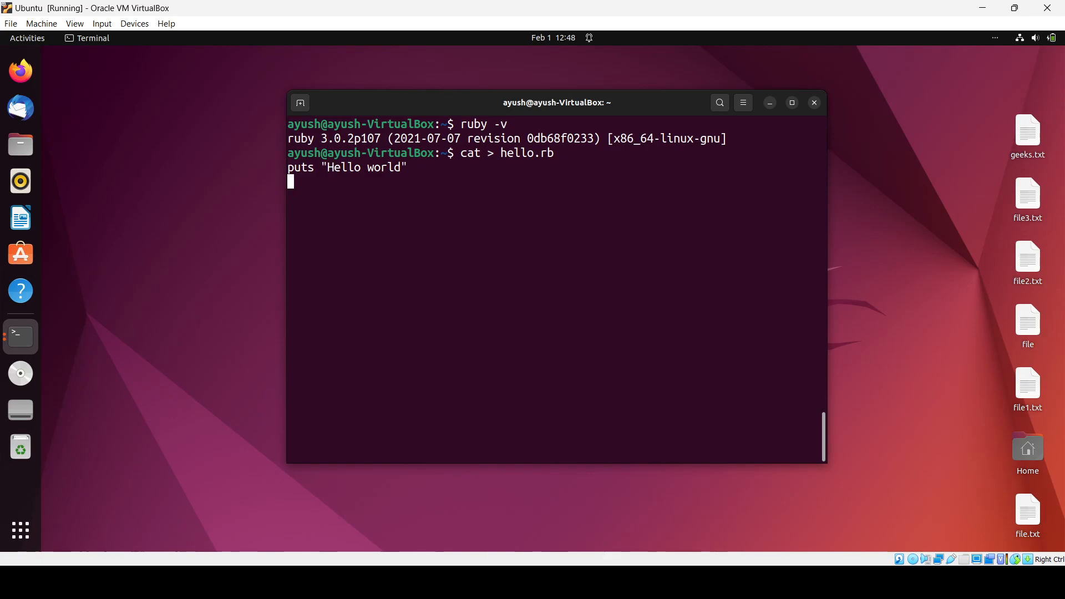
# - Run ruby hello.rb and confirm it prints Hello world
pyautogui.write('rub')
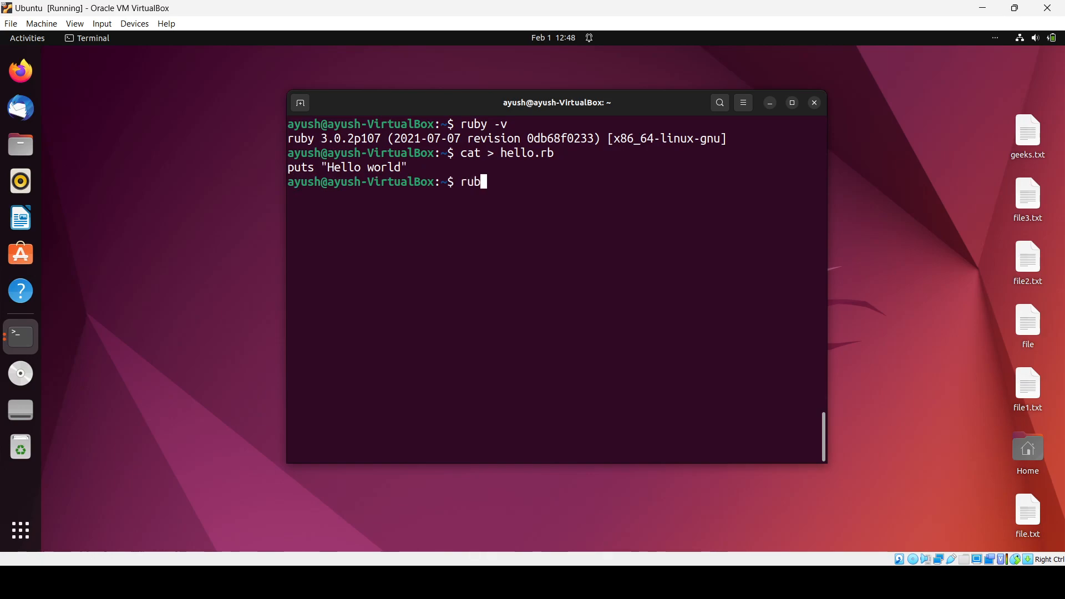
pyautogui.write('y')
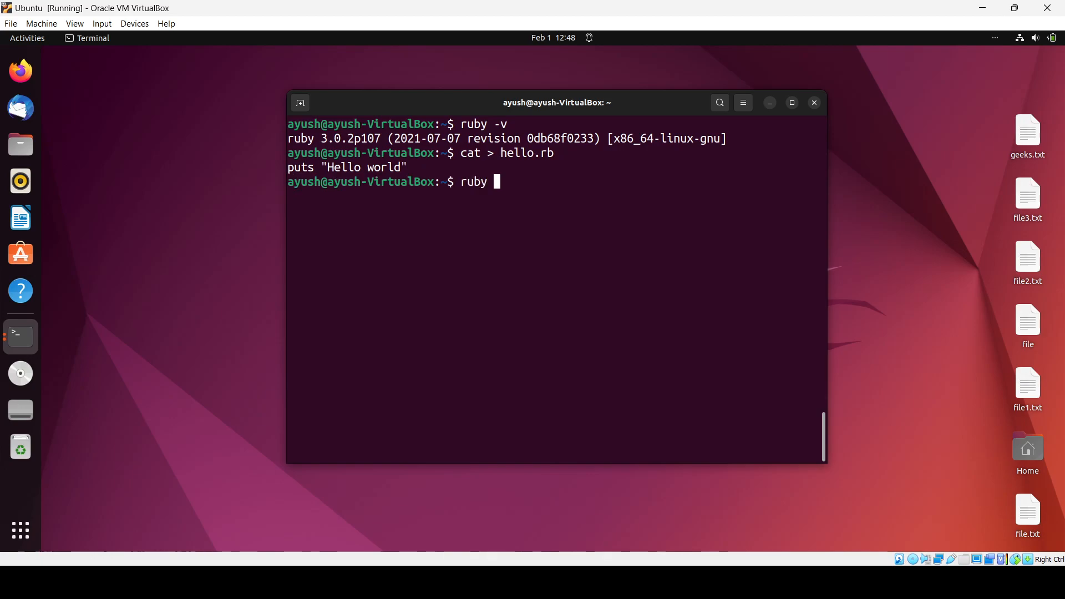
pyautogui.write('hello.rb')
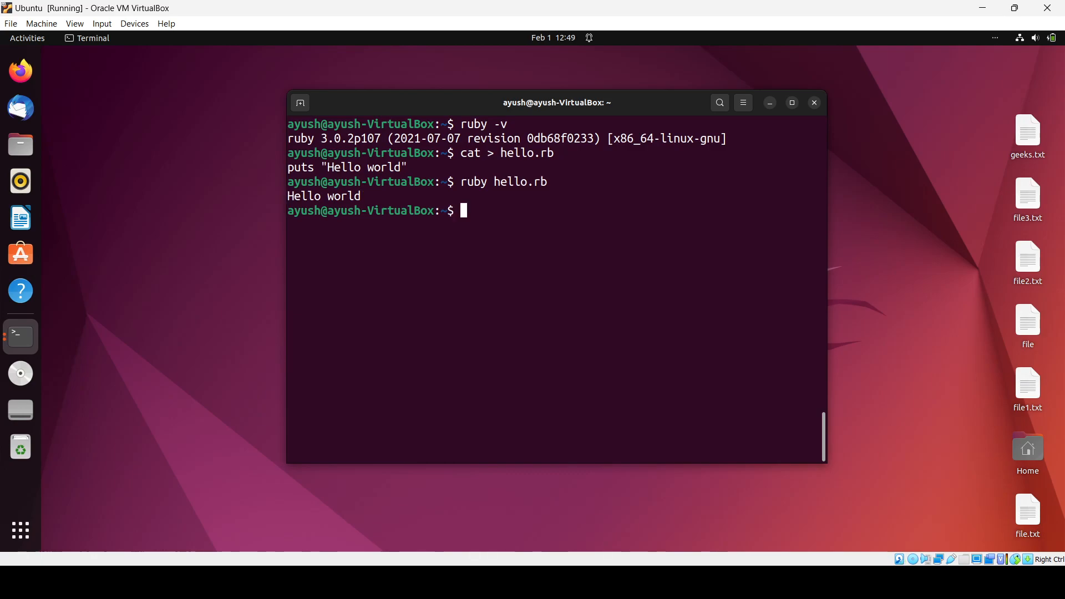